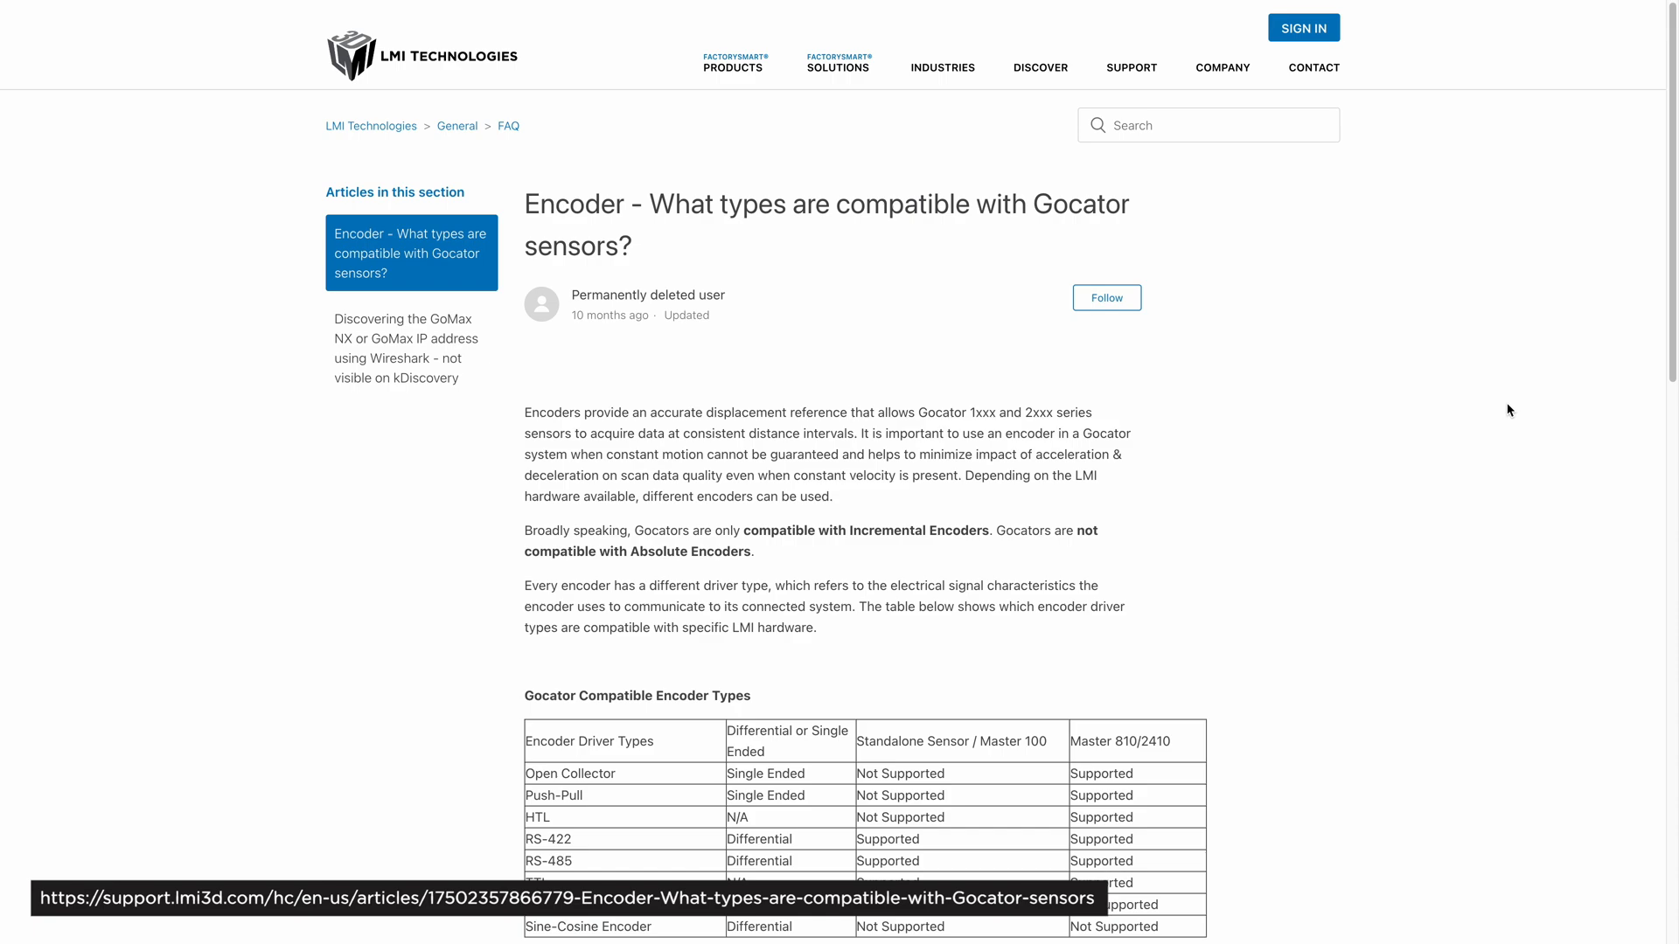
Scroll the GoPxL navigation panel and select Industrial under Control
scroll(down, 3)
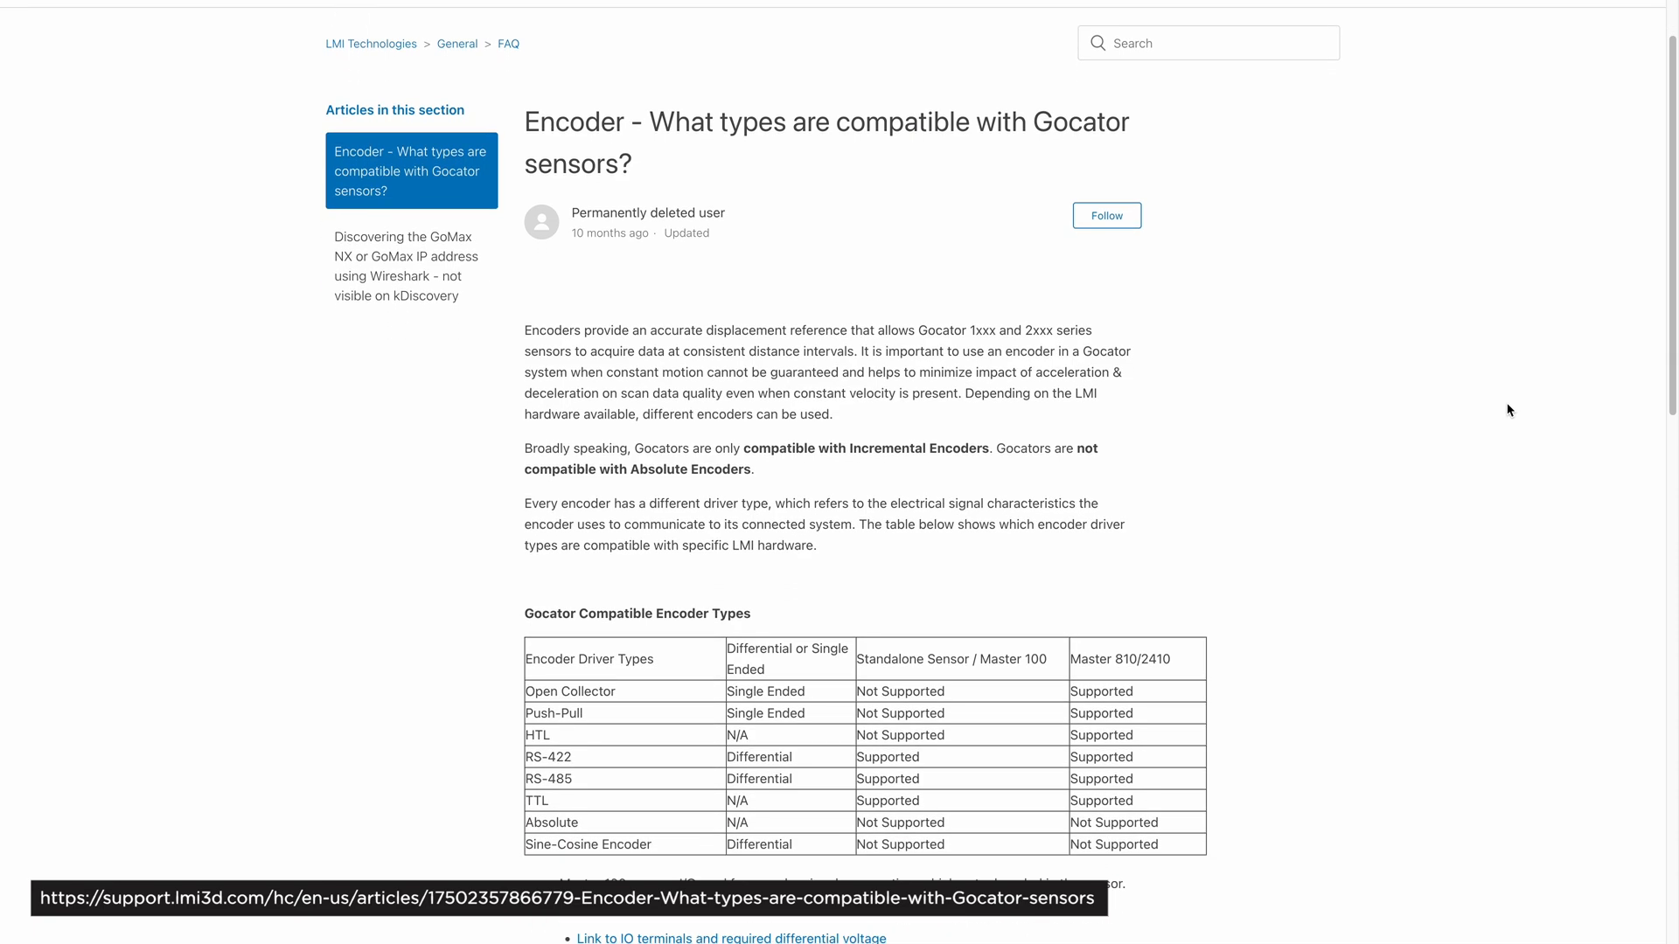
scroll(down, 3)
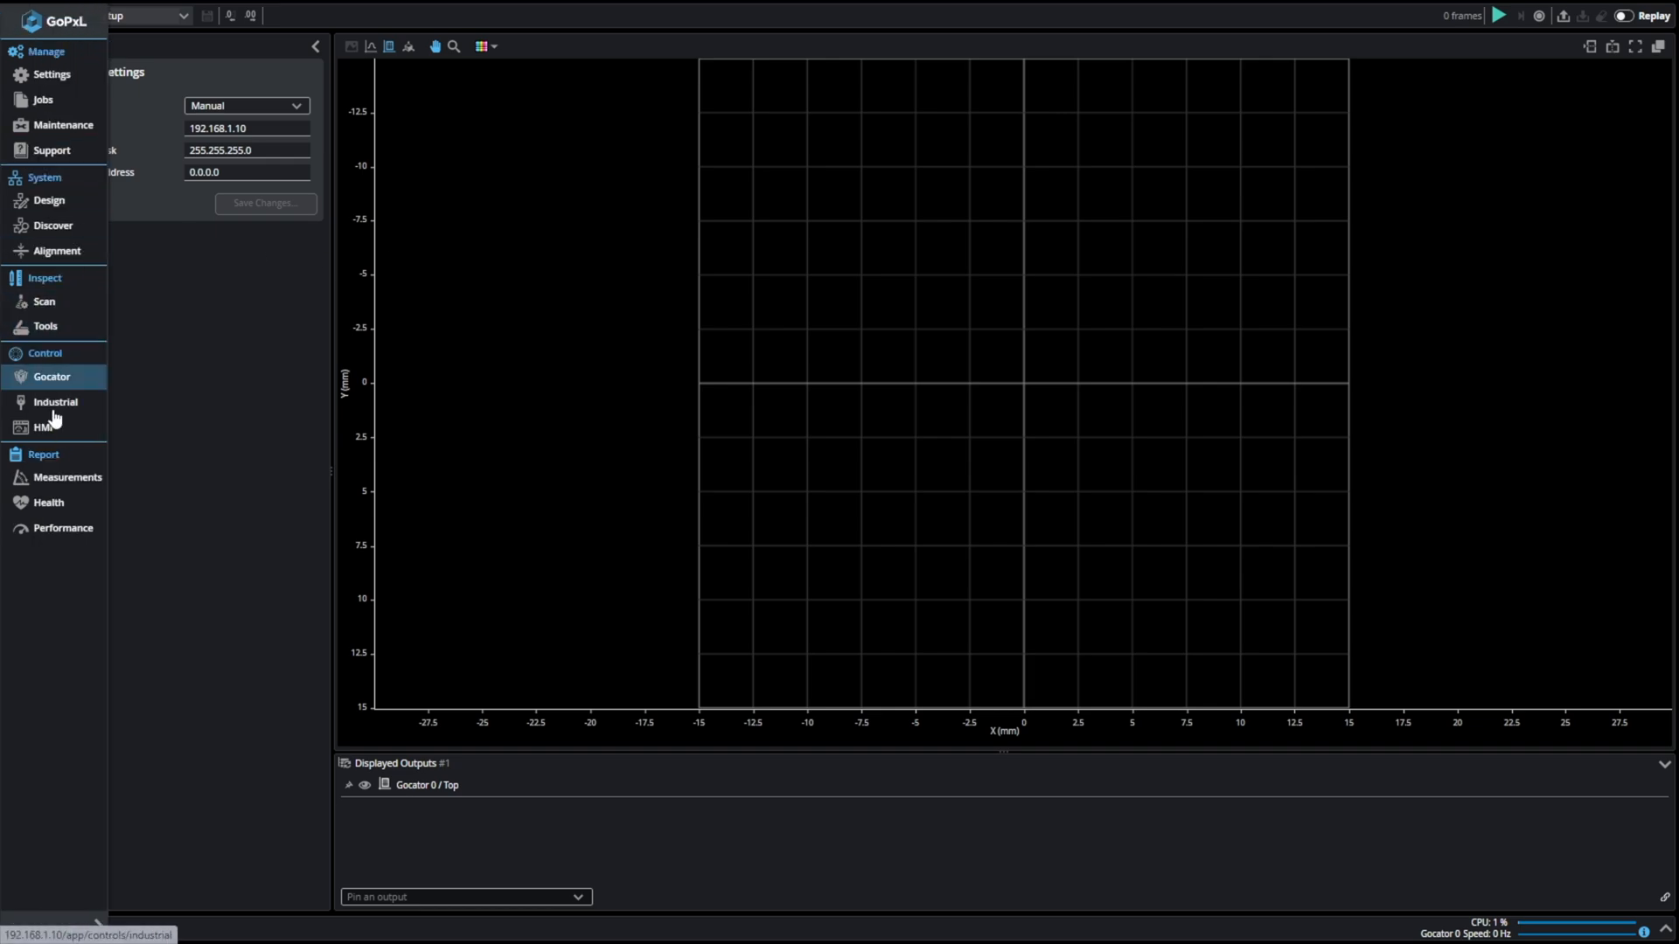
click(47, 502)
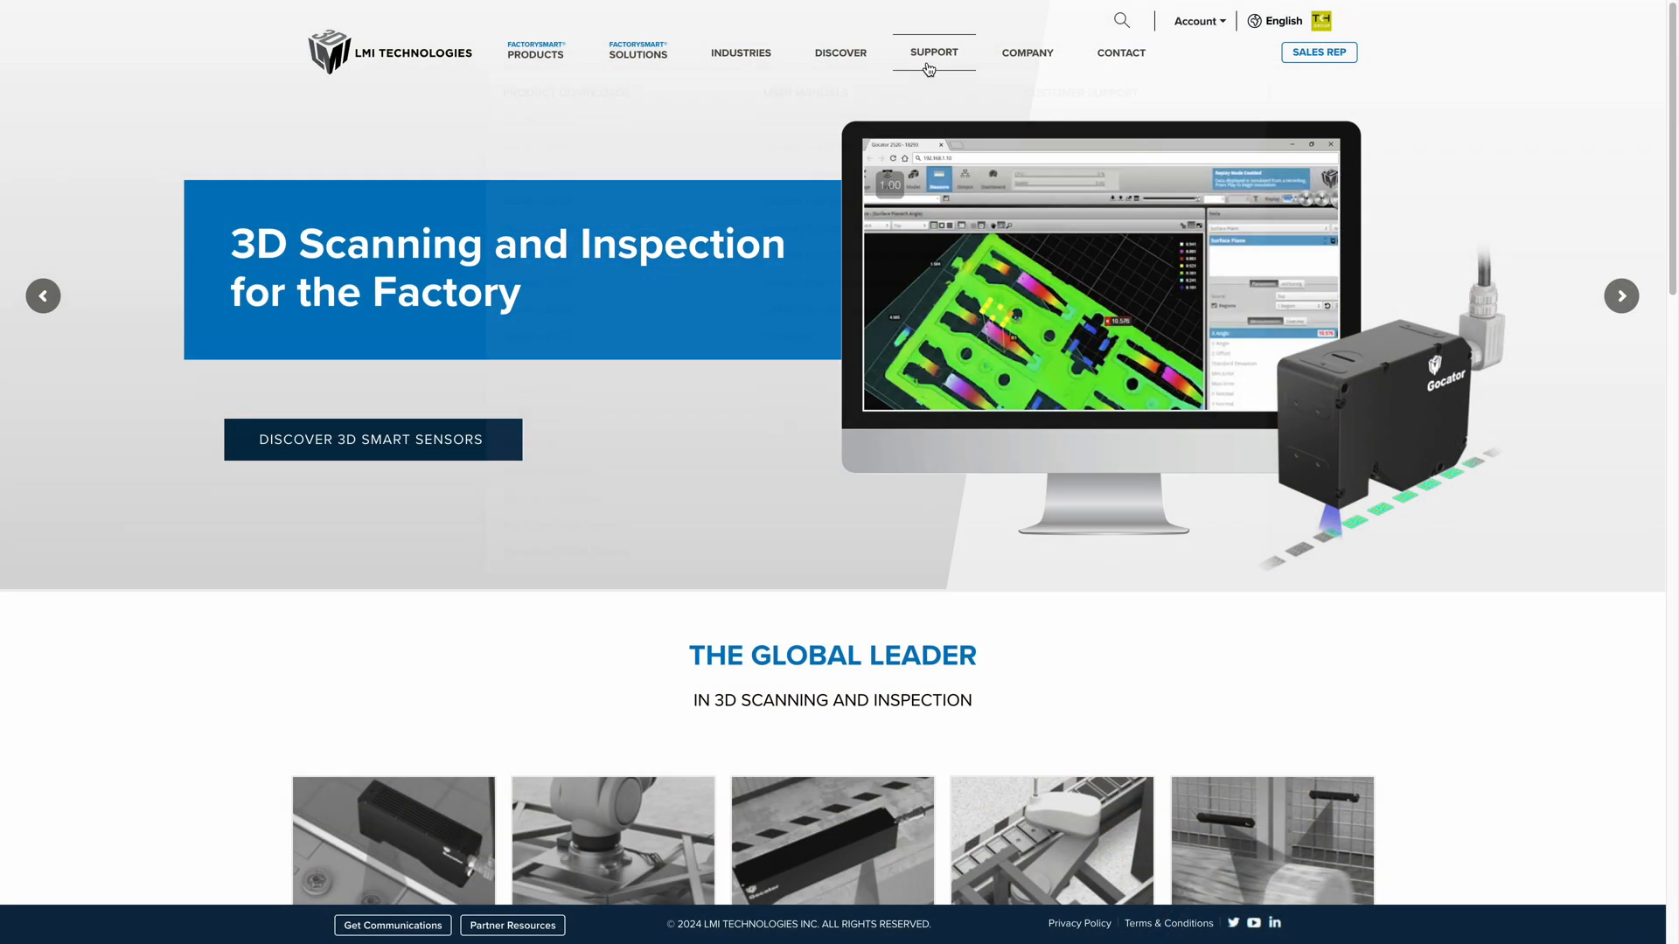
Go to User Manuals from the Support menu on lmi3d.com
click(933, 53)
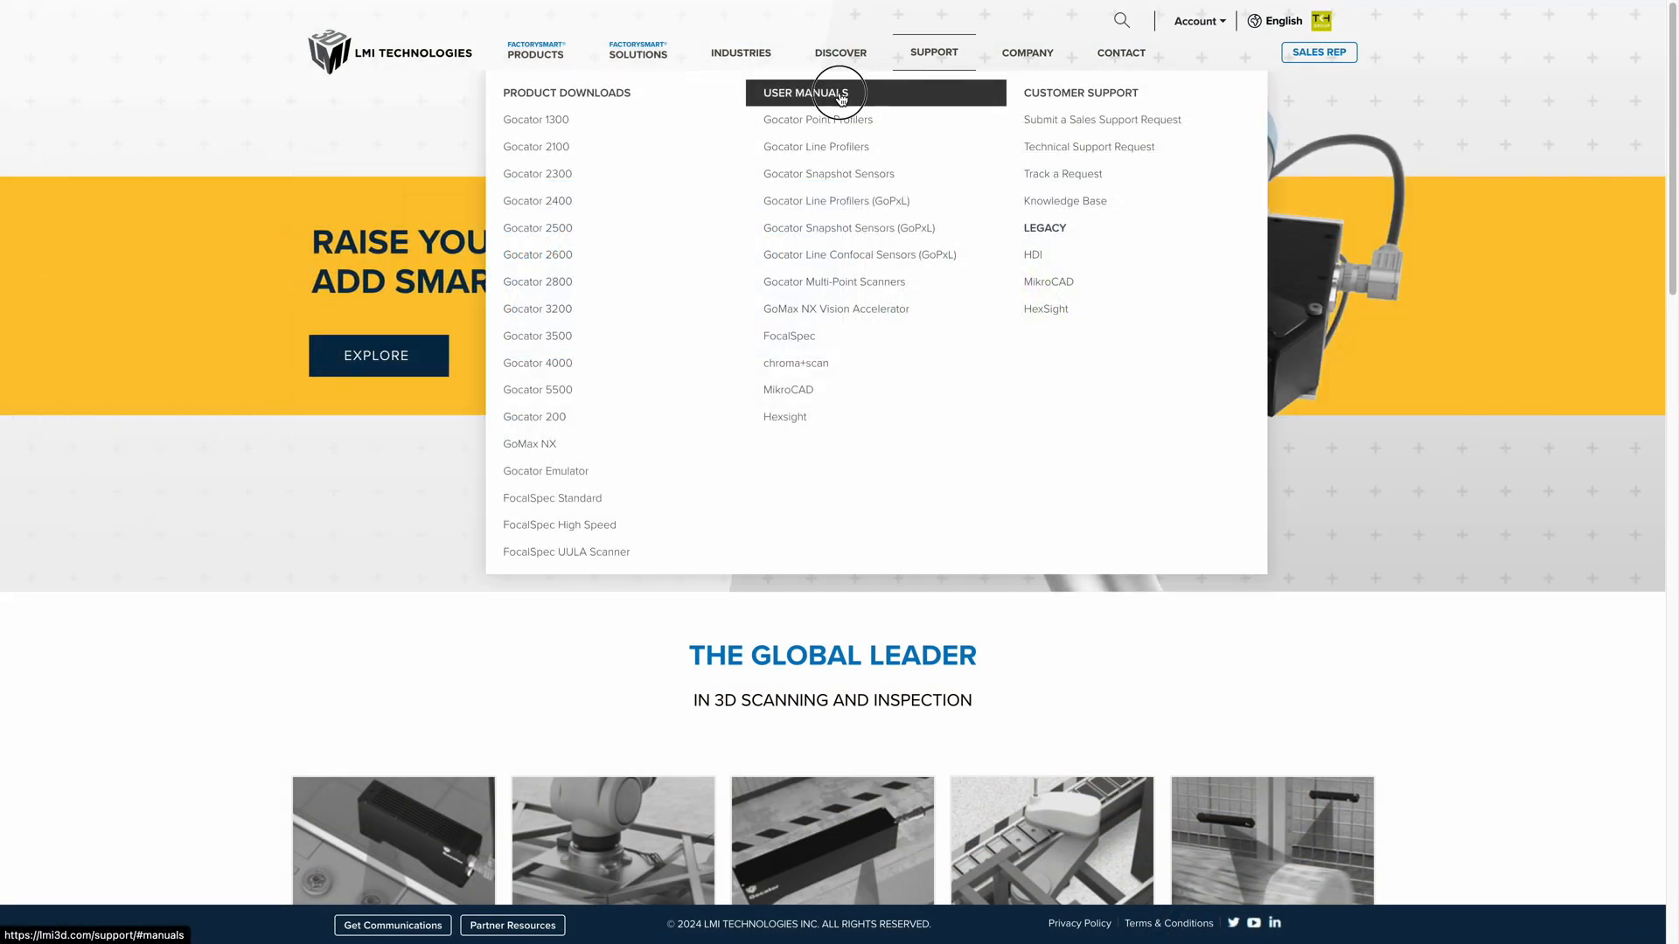
click(801, 94)
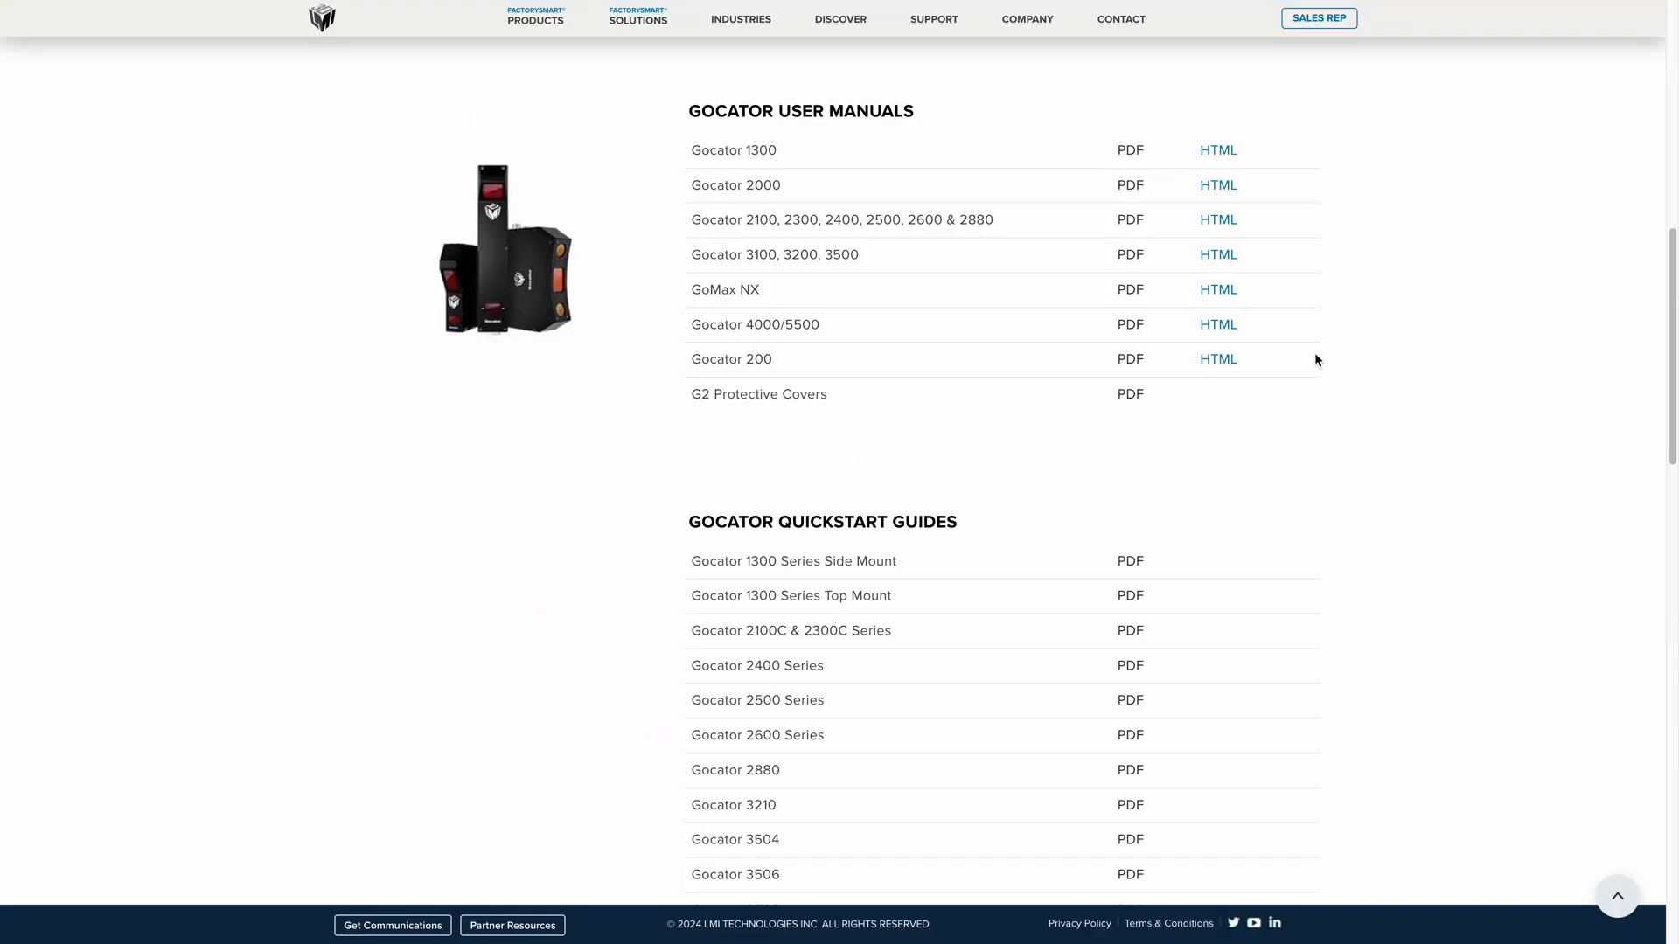